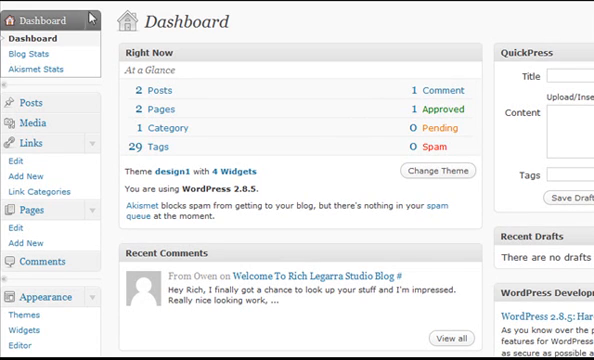
mouse_move(256, 24)
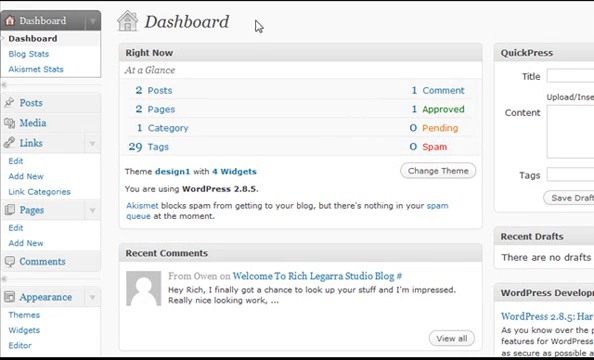
mouse_move(78, 104)
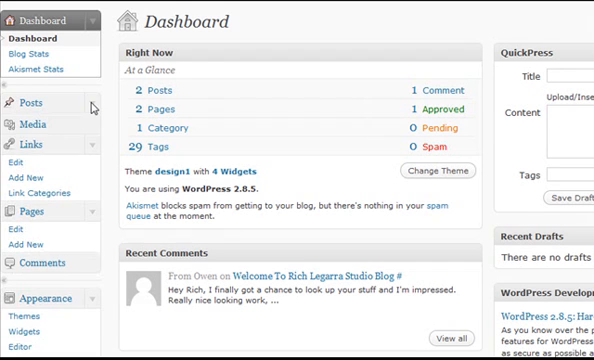
Step: Show the Posts list with 'Gallery reminder' and 'Welcome To Rich Legarza Studio Blog'
click(20, 100)
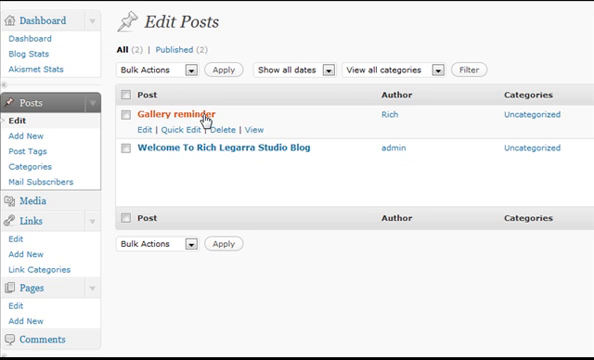
mouse_move(136, 128)
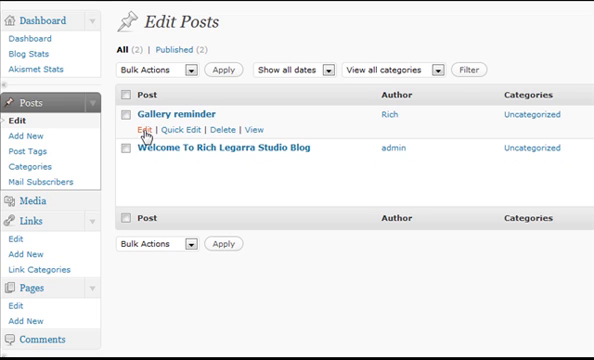
mouse_move(142, 130)
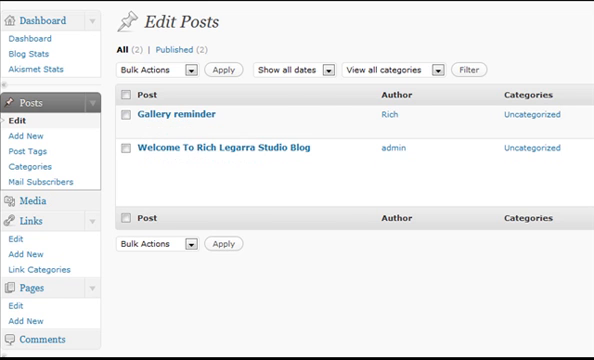
Step: Edit the 'Gallery reminder' post and begin adding media via the Add an Image icon
click(186, 114)
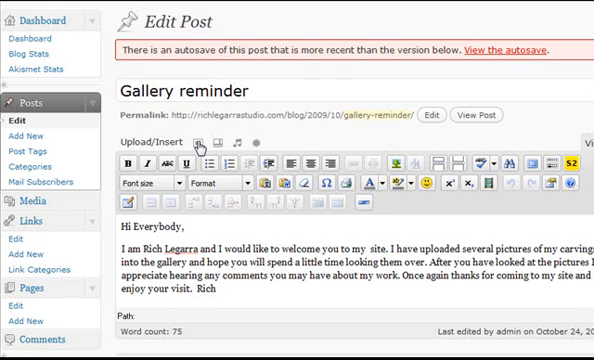
click(190, 144)
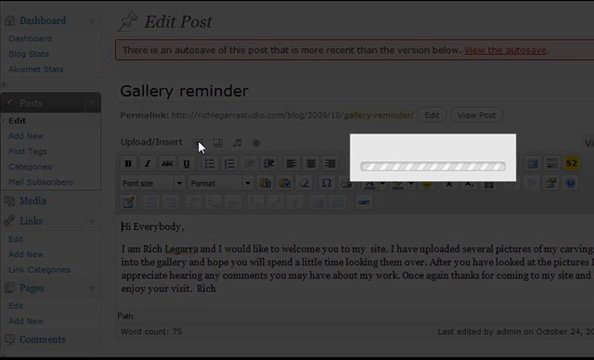
Step: Show the Gallery (3) tab listing 'bear on 25-06' and the two '30-06 elk' images
click(176, 146)
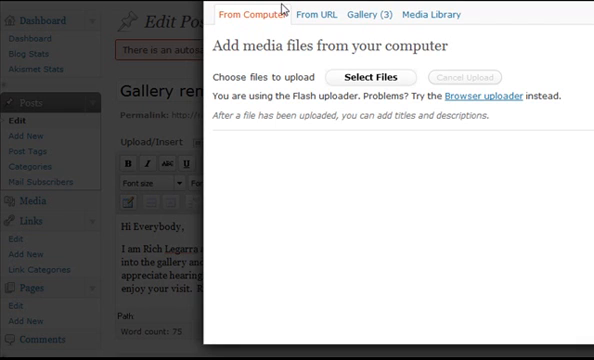
mouse_move(378, 14)
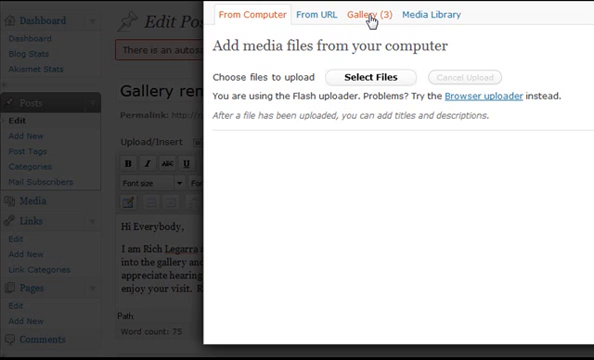
click(378, 16)
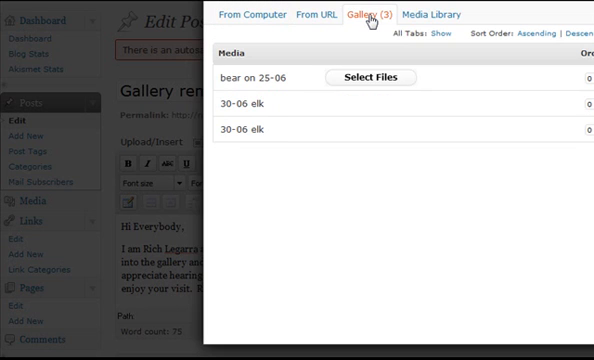
Step: Expand the details of one of the duplicate '30-06 elk' gallery images
click(372, 12)
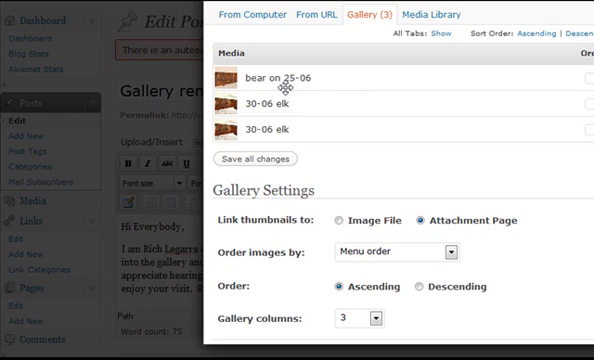
mouse_move(264, 128)
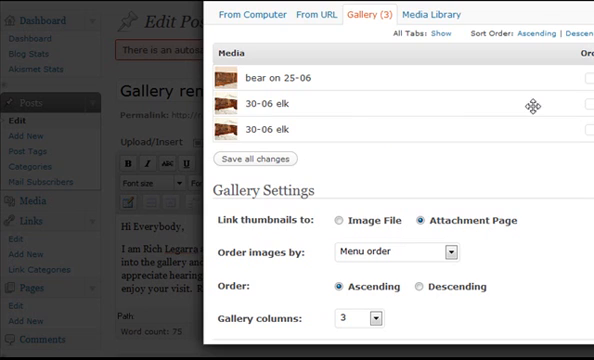
mouse_move(292, 130)
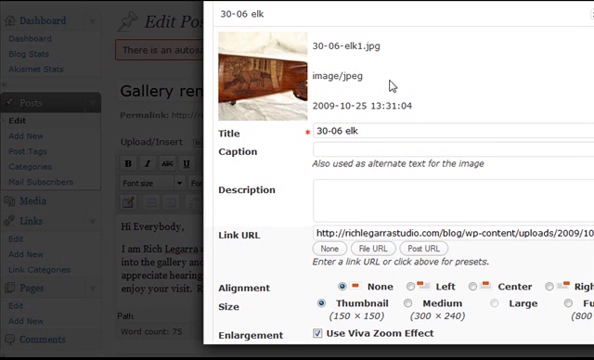
Step: Review the '30-06 elk' attachment details down to its size and alignment options
scroll(down, 3)
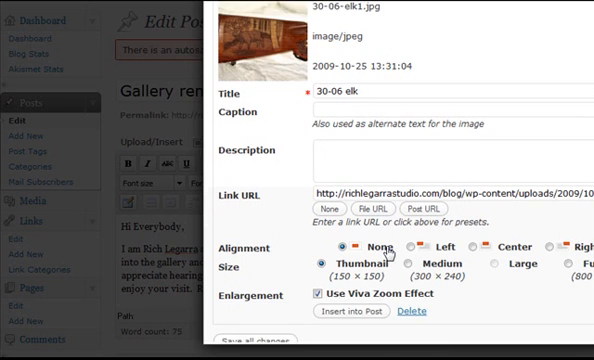
scroll(down, 3)
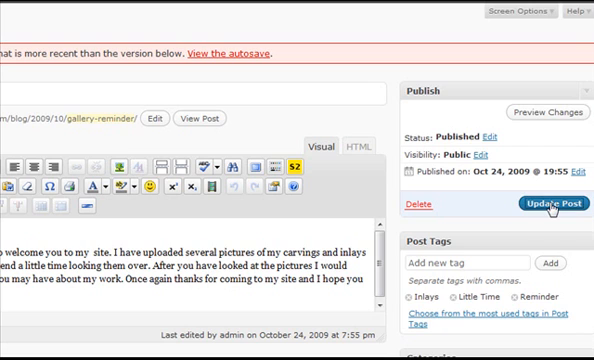
mouse_move(290, 136)
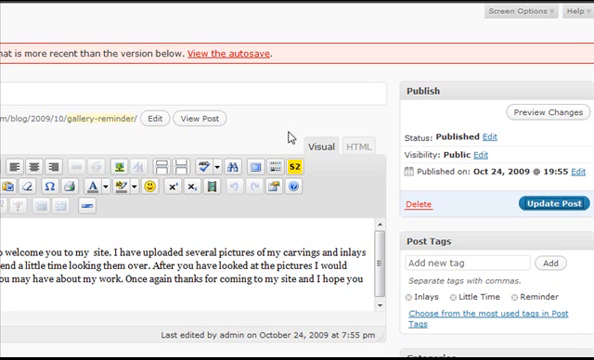
Step: Update the 'Gallery reminder' post so WordPress confirms 'Post updated'
click(356, 136)
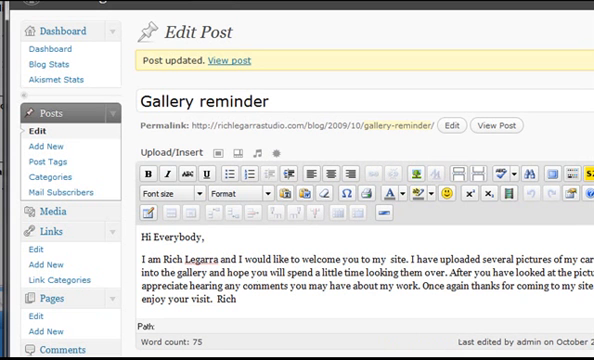
mouse_move(236, 78)
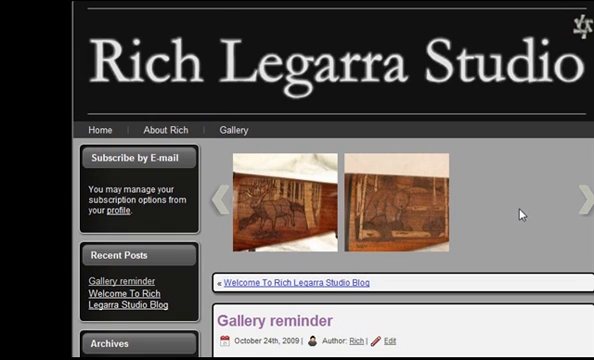
mouse_move(388, 252)
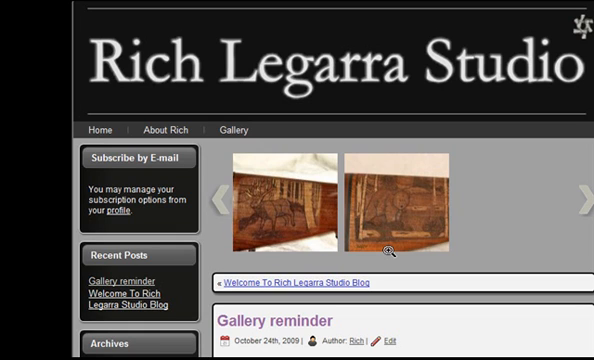
mouse_move(228, 334)
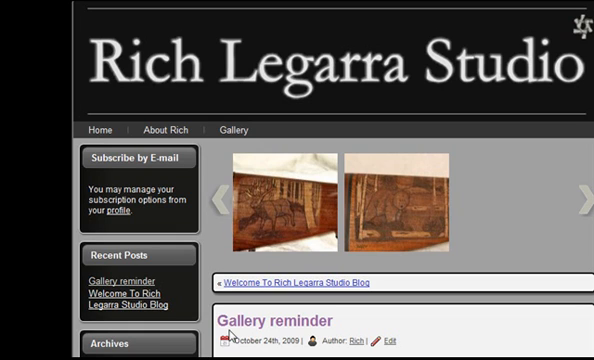